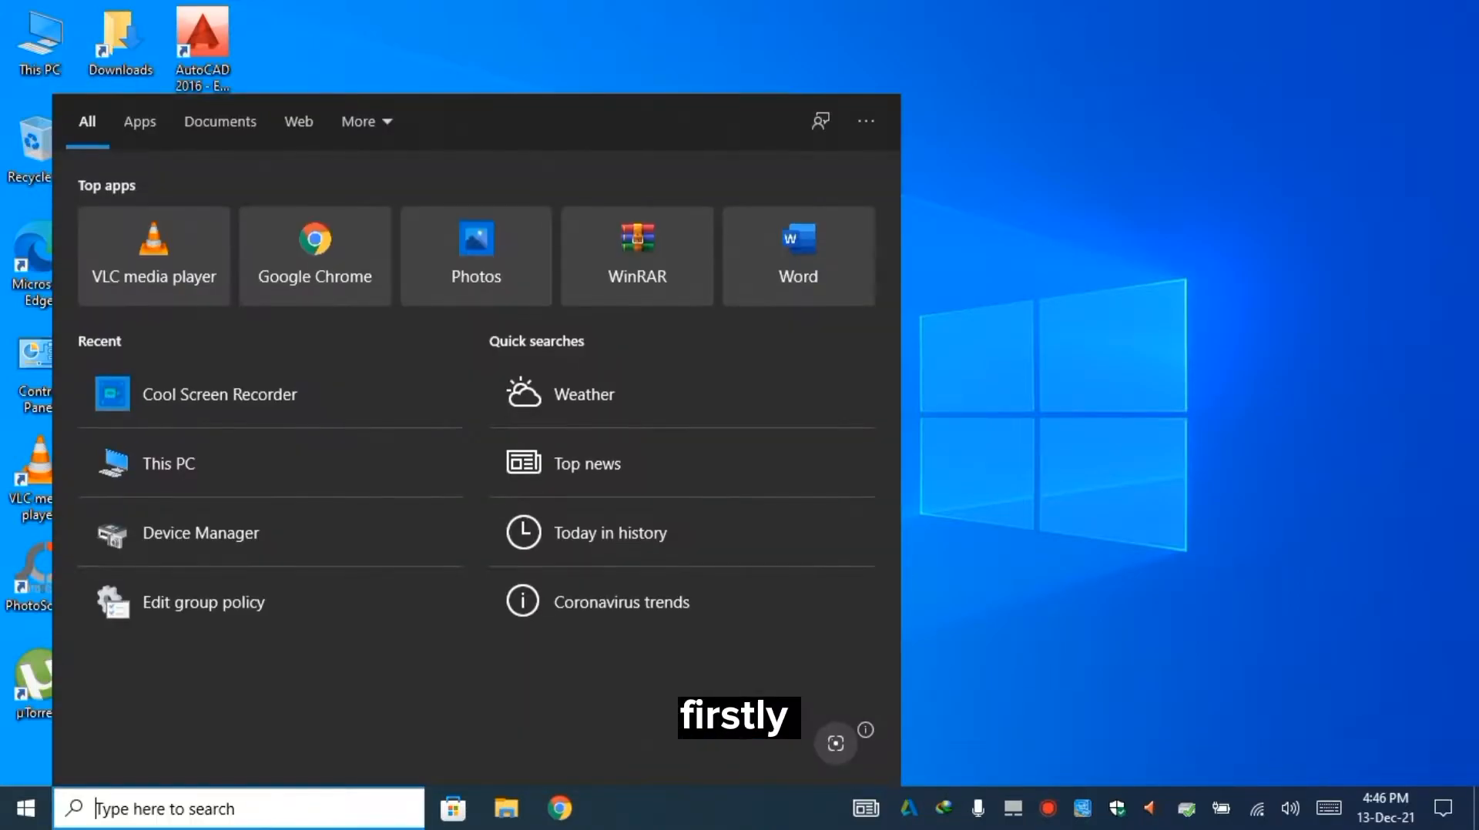
Step: Launch the group policy editor via 'edit group policy' search, then launch Device Manager
{"action": "type", "text": "edit group policy"}
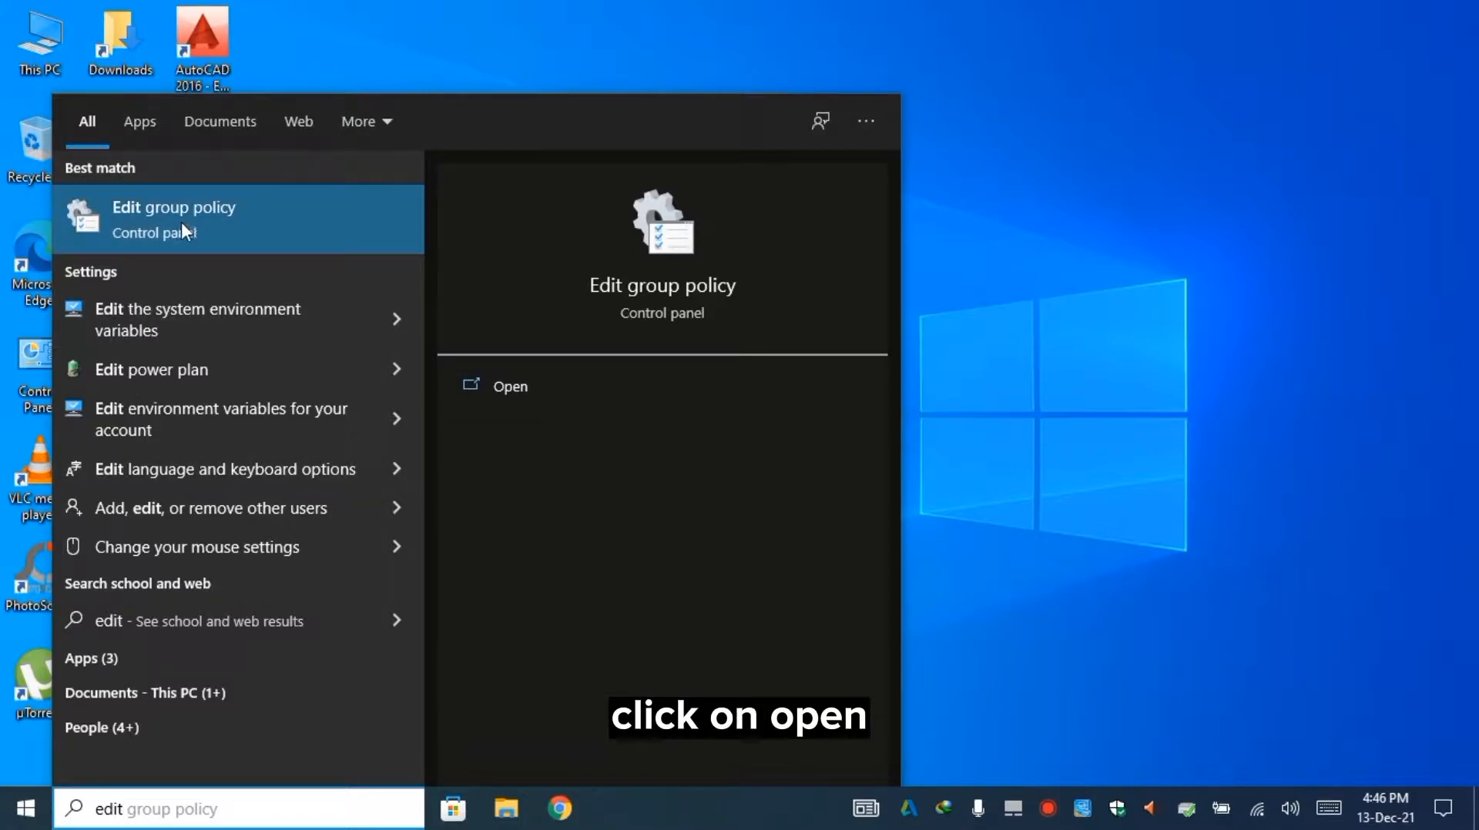
{"action": "left_click", "coordinate": [510, 387]}
{"action": "type", "text": "devic"}
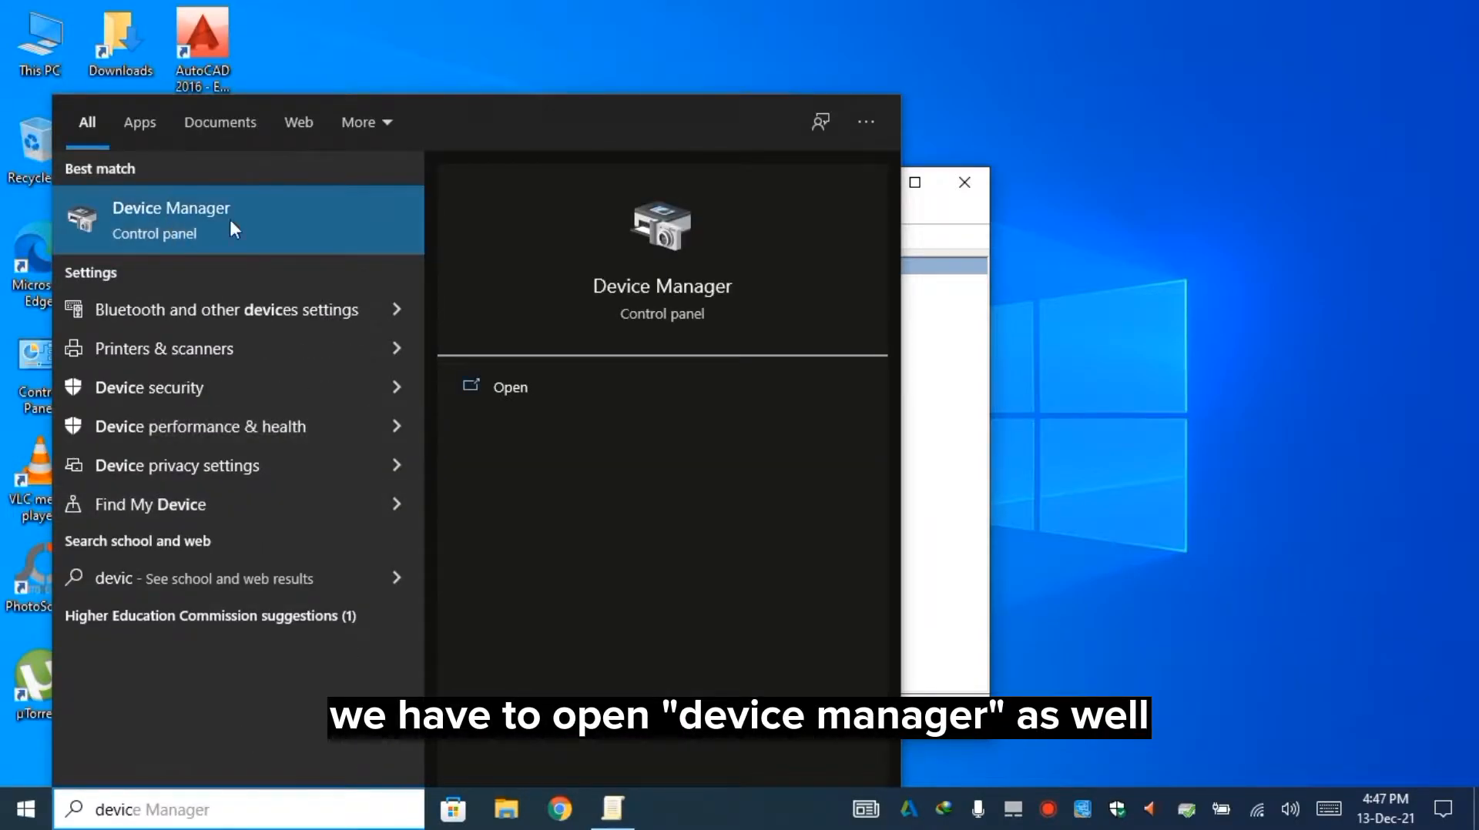
{"action": "left_click", "coordinate": [171, 220]}
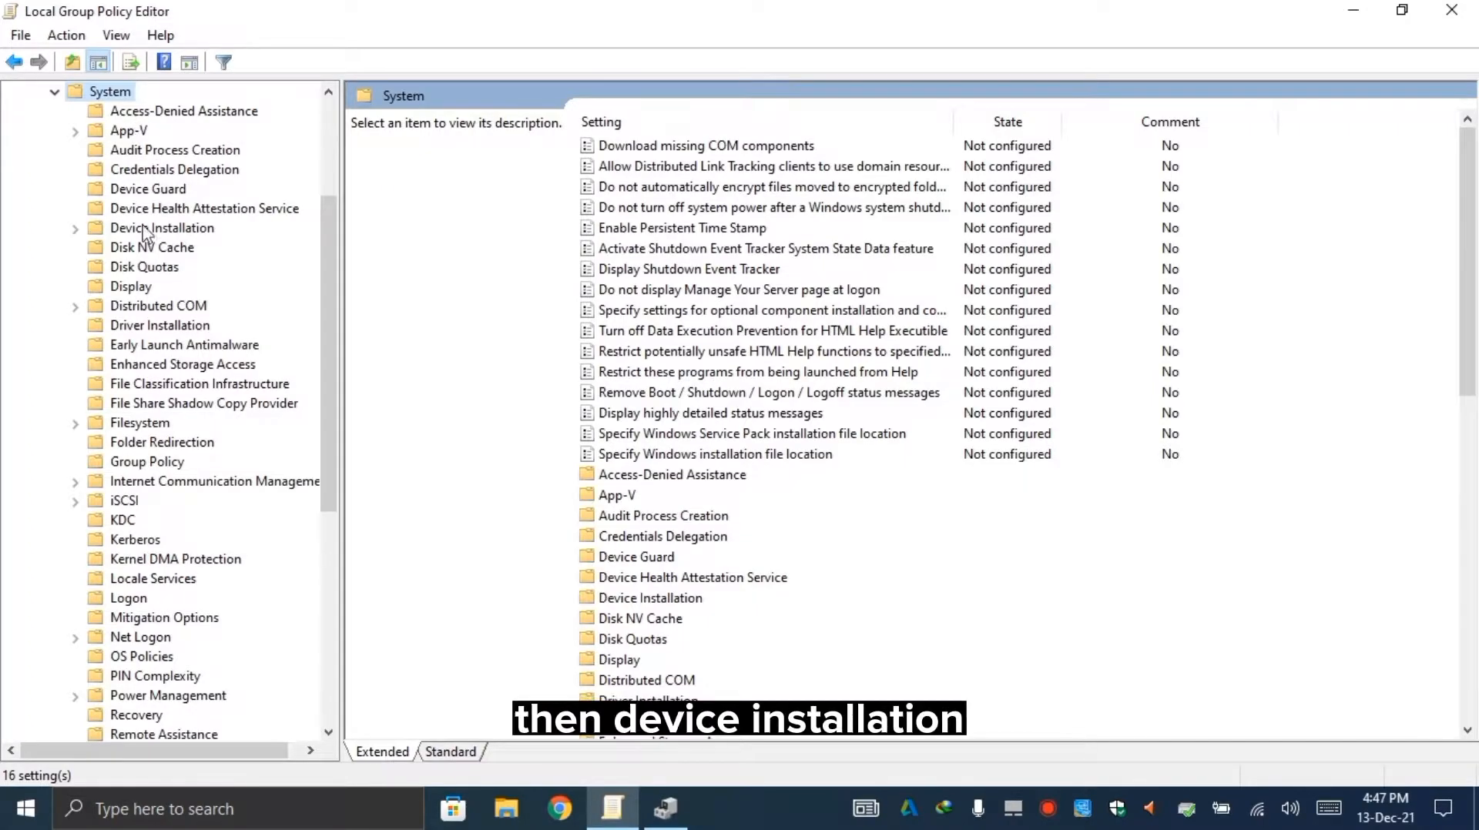
Step: Expand System > Device Installation > Device Installation Restrictions and view the policy for devices not described elsewhere
{"action": "left_click", "coordinate": [162, 228]}
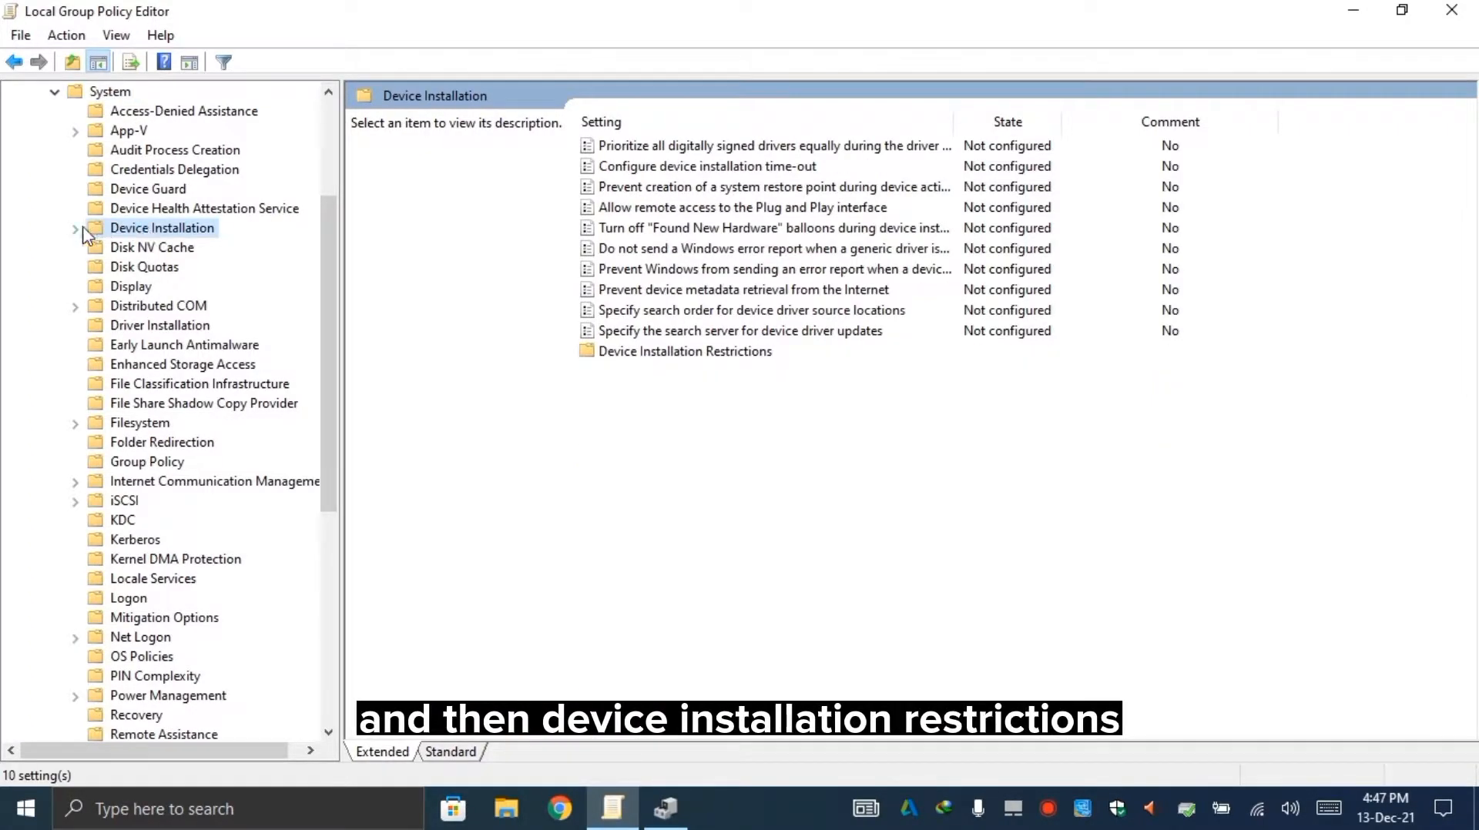
{"action": "left_click", "coordinate": [215, 247]}
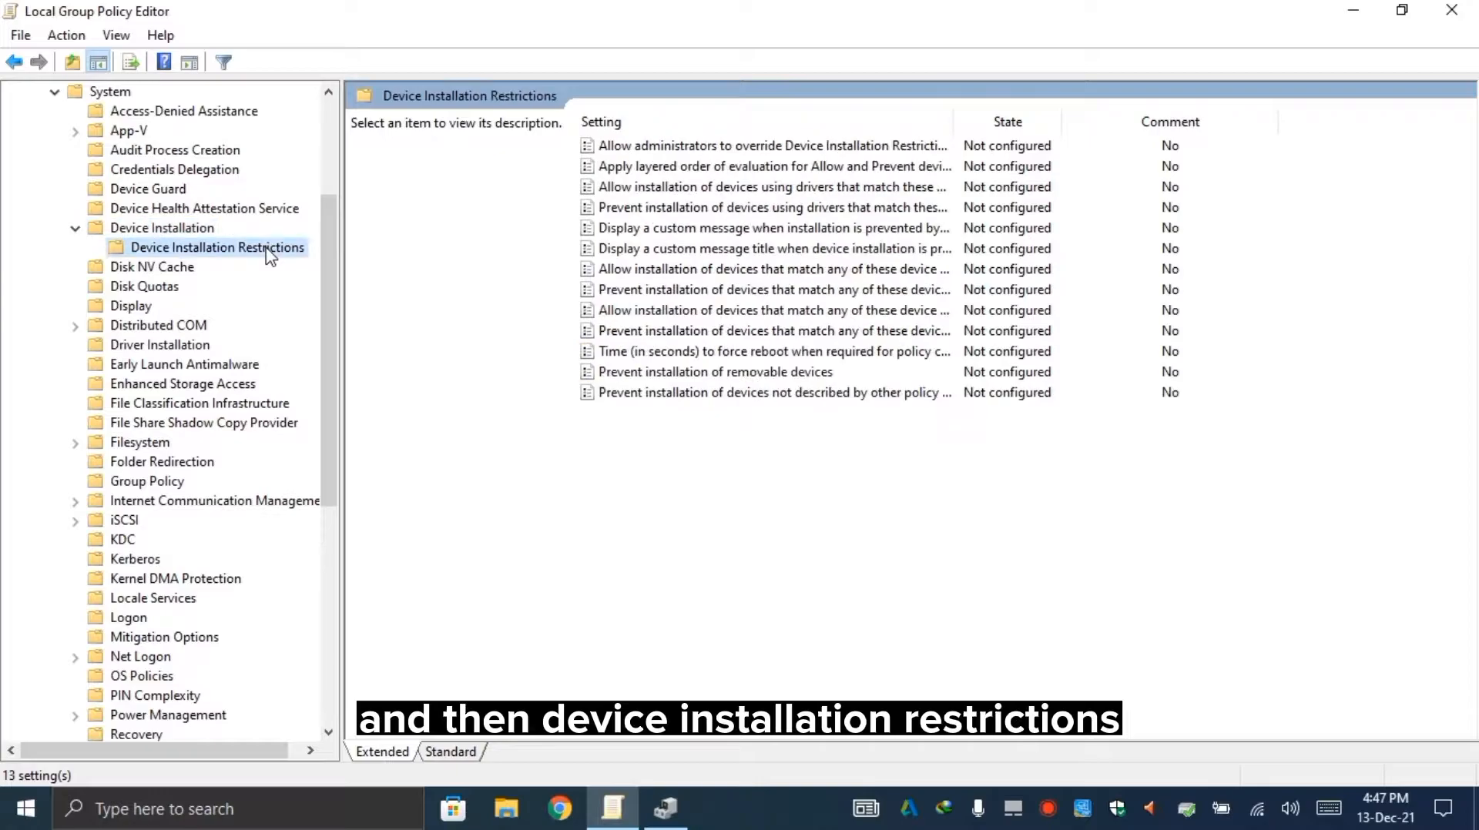
{"action": "mouse_move", "coordinate": [752, 392]}
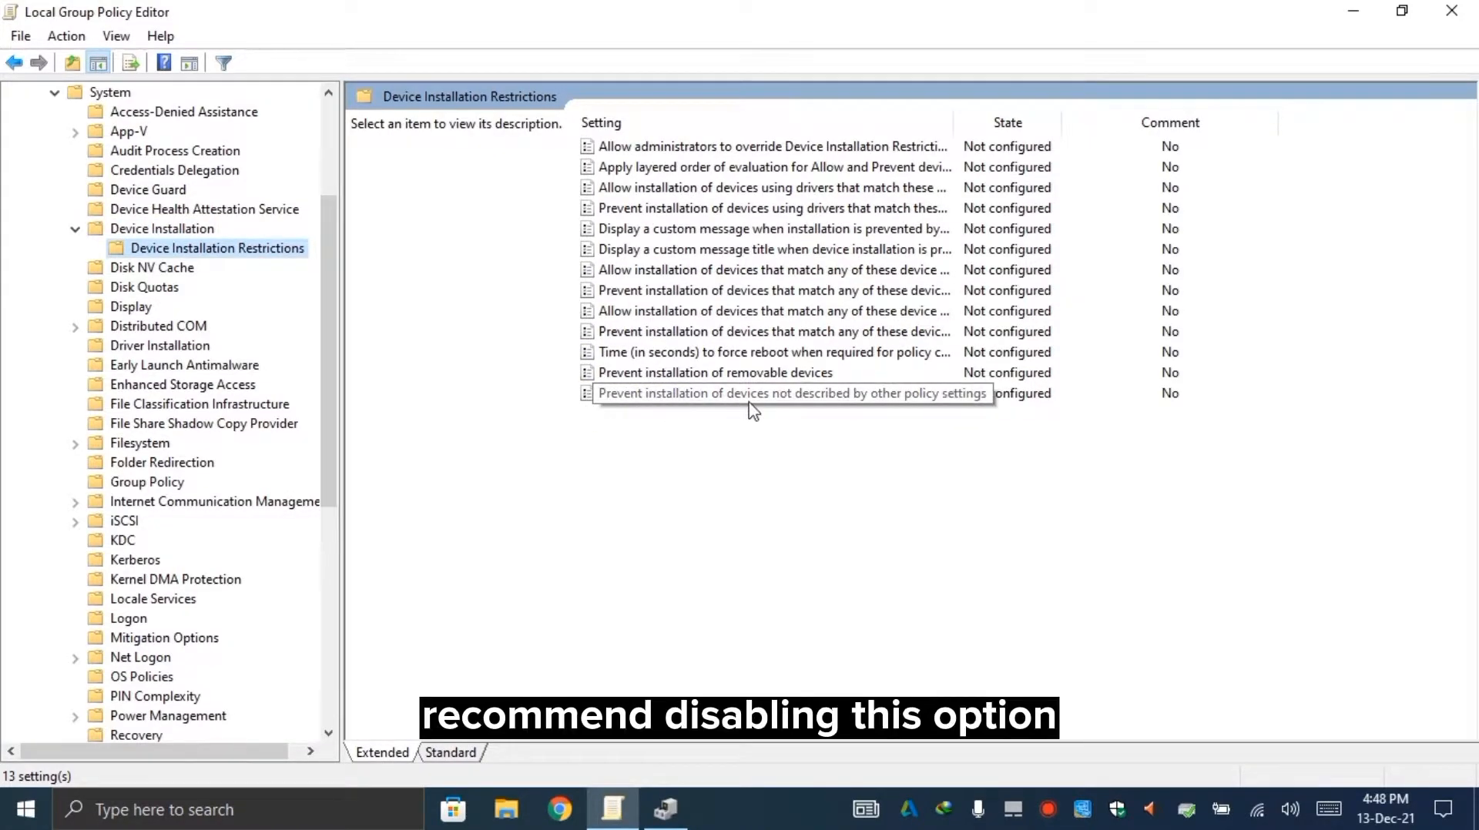
{"action": "double_click", "coordinate": [791, 392]}
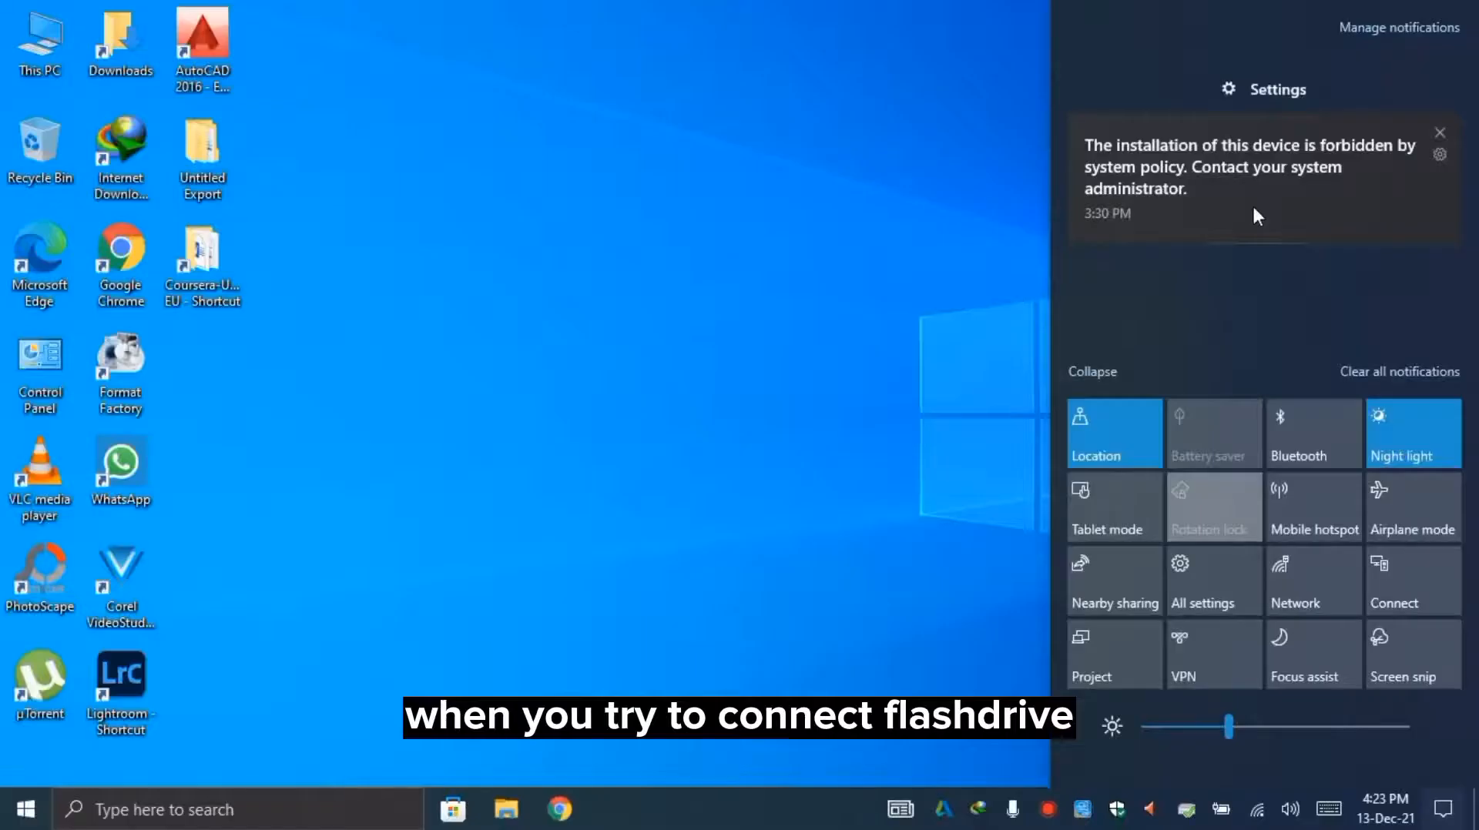
{"action": "left_click", "coordinate": [507, 810]}
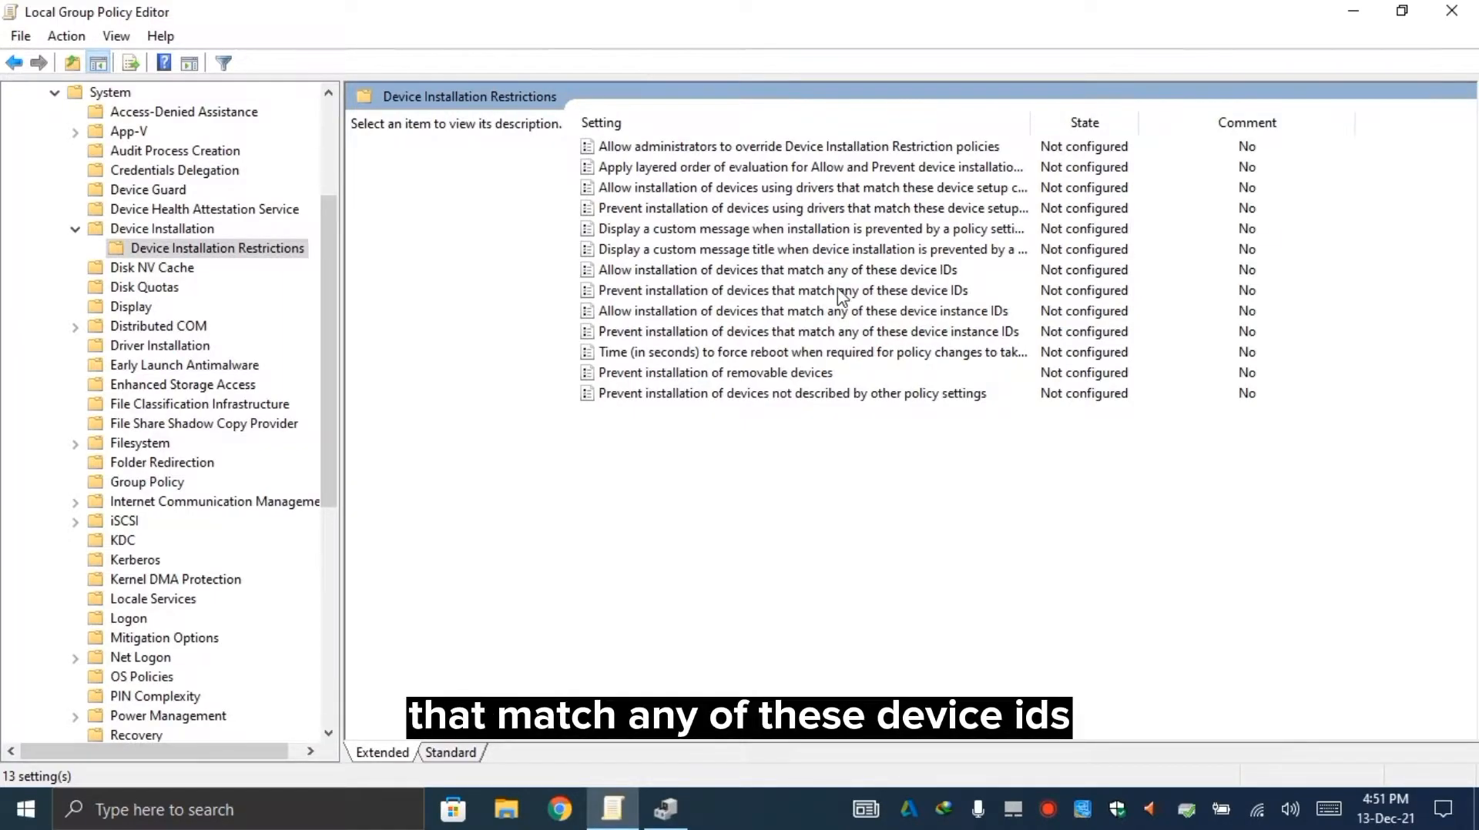
Step: Set 'Prevent installation of devices that match any of these device IDs' to Enabled and show its ID list
{"action": "left_click", "coordinate": [781, 289]}
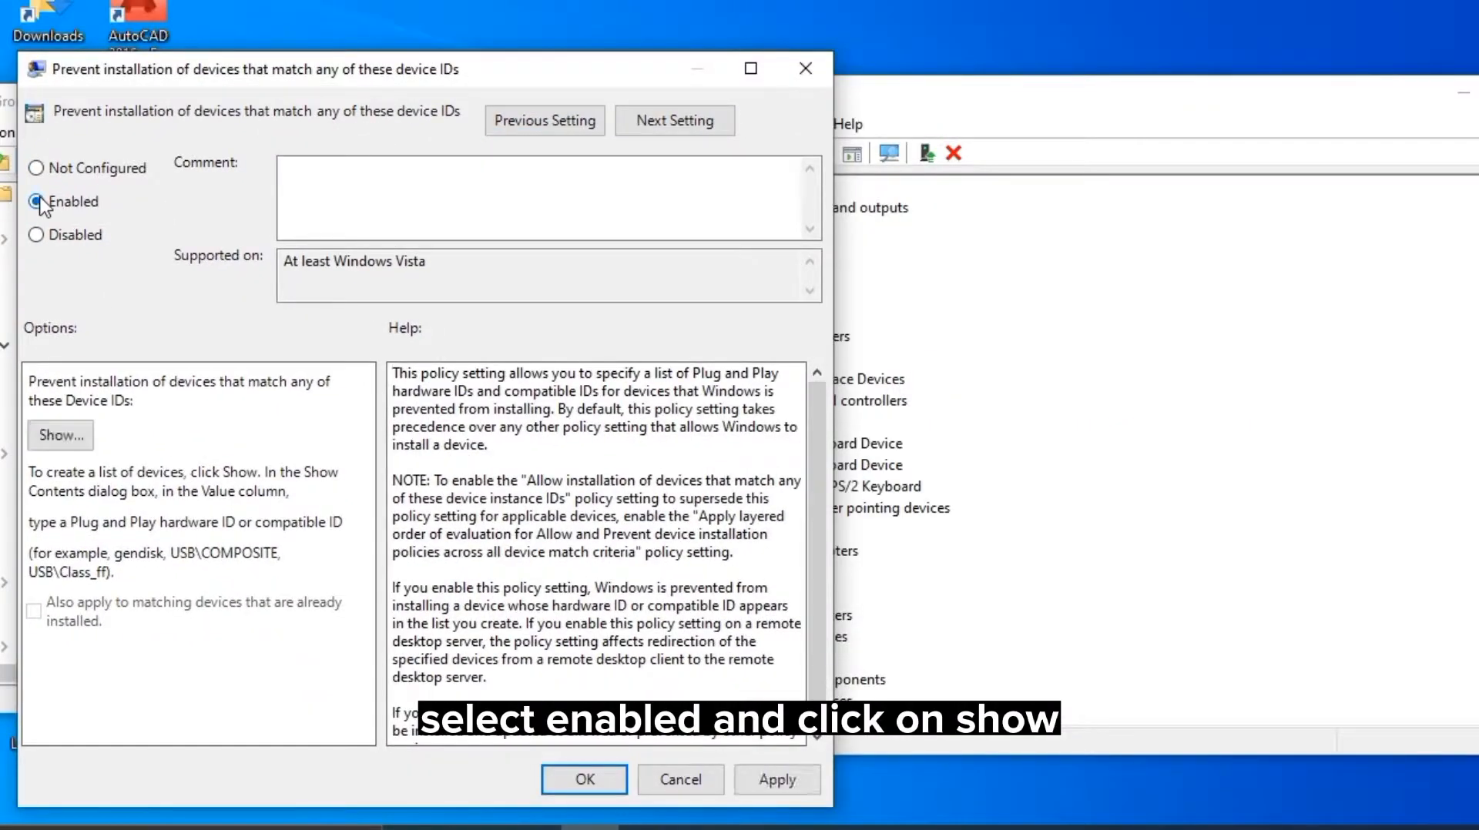
{"action": "left_click", "coordinate": [35, 200]}
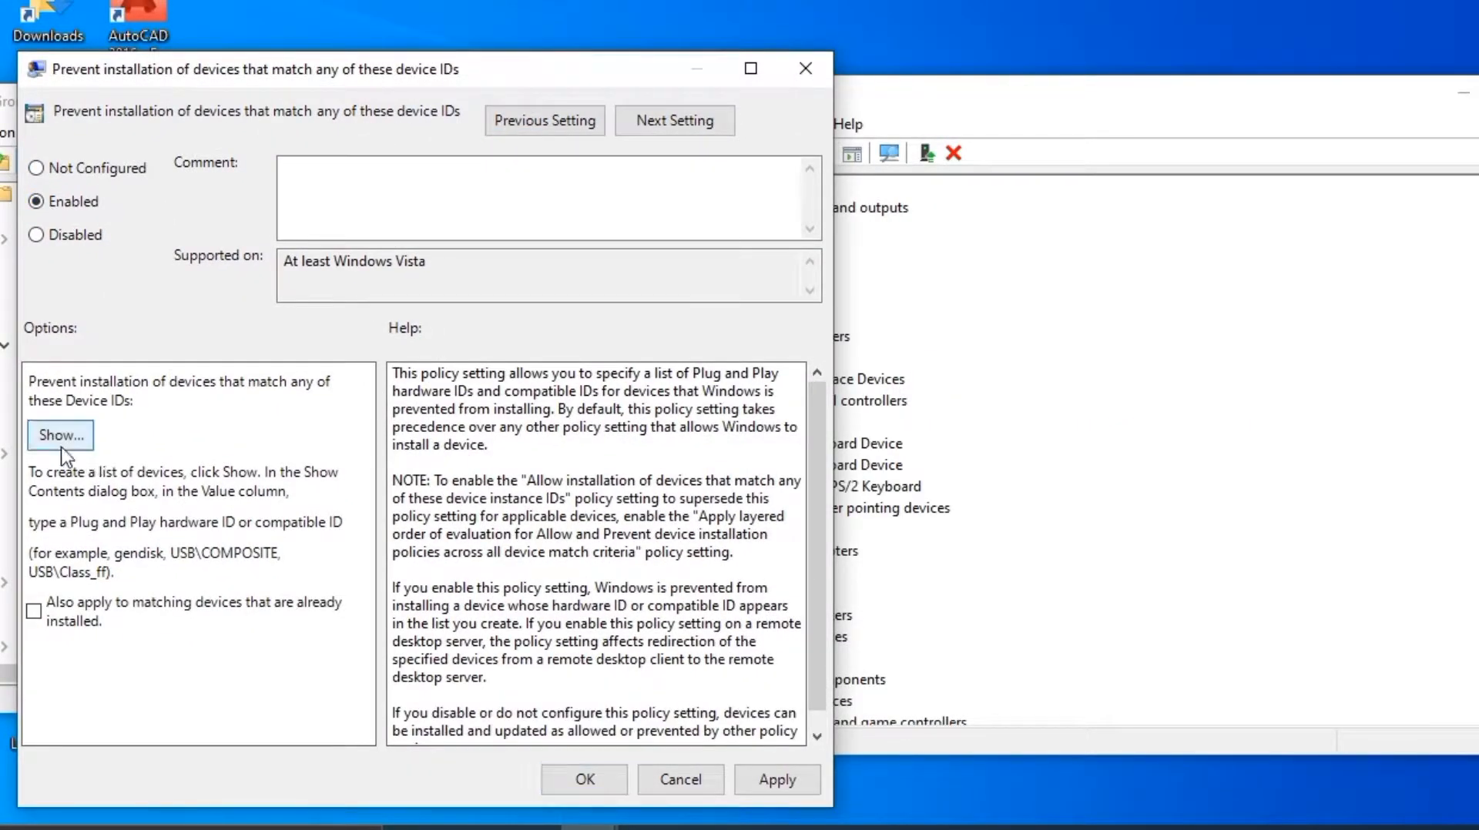
{"action": "left_click", "coordinate": [60, 434]}
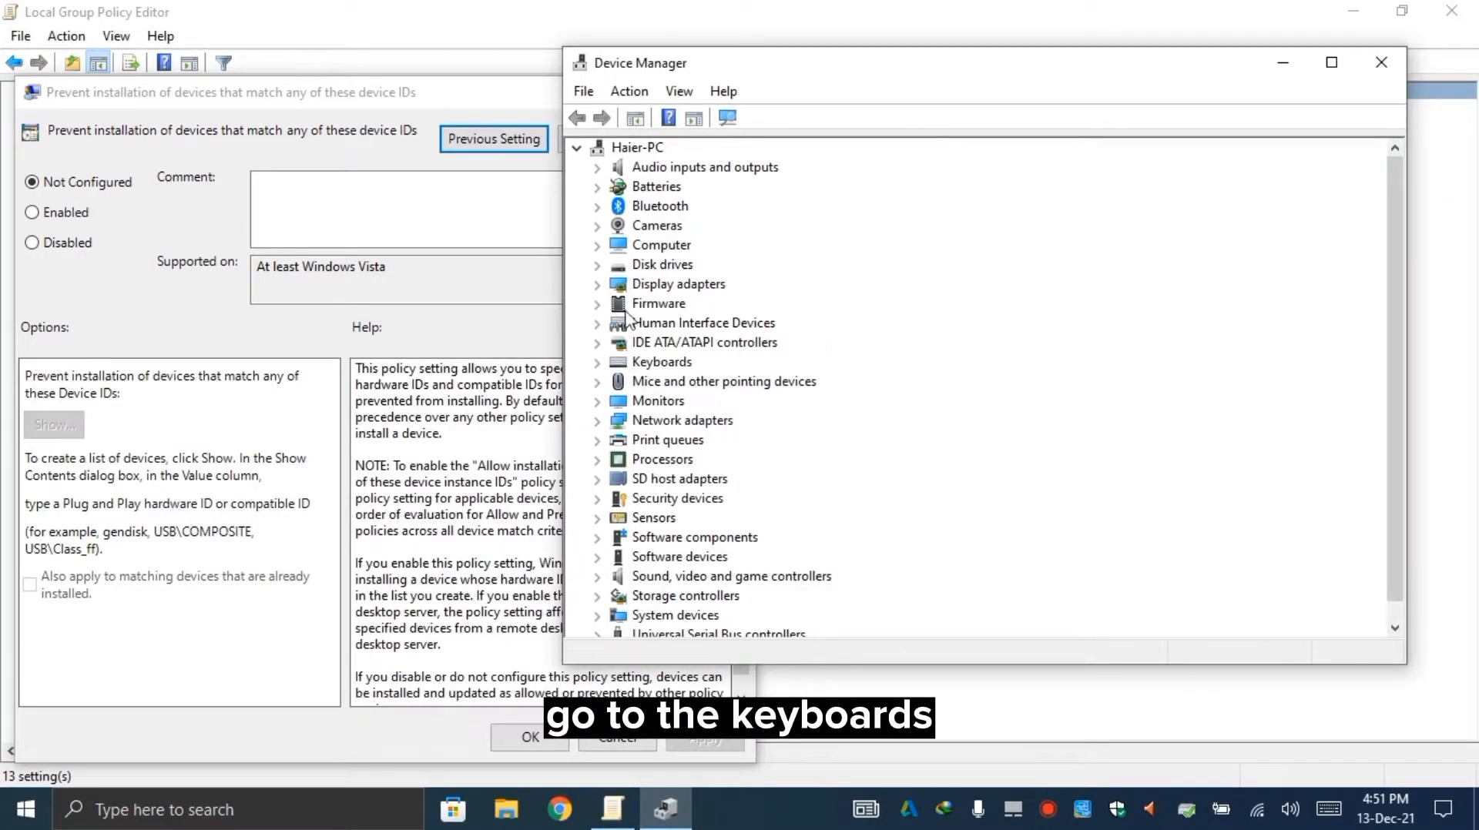
Step: Show the Standard PS/2 Keyboard's Hardware Ids in its Device Manager properties Details
{"action": "left_click", "coordinate": [598, 362]}
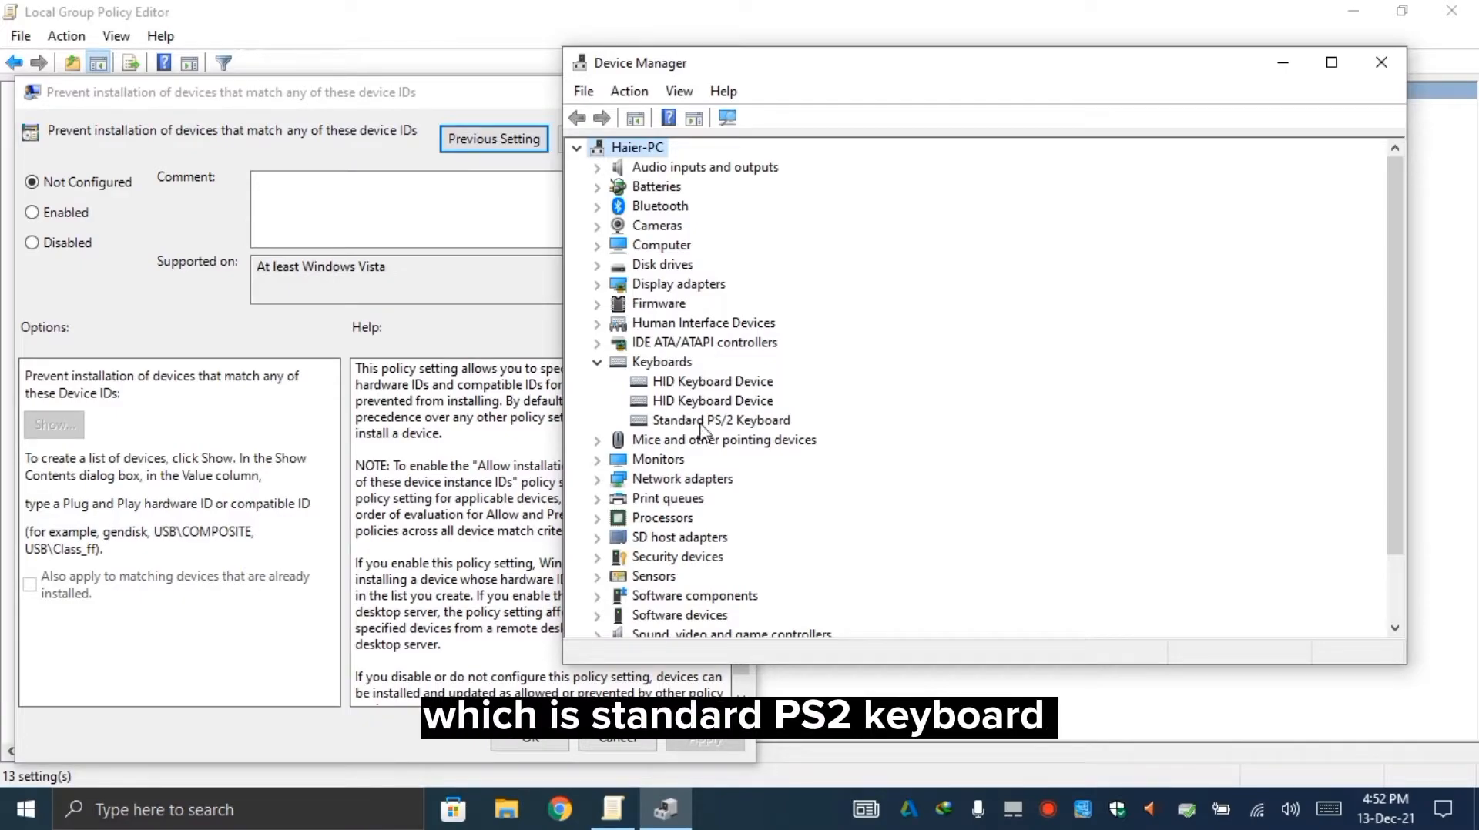
{"action": "mouse_move", "coordinate": [750, 430]}
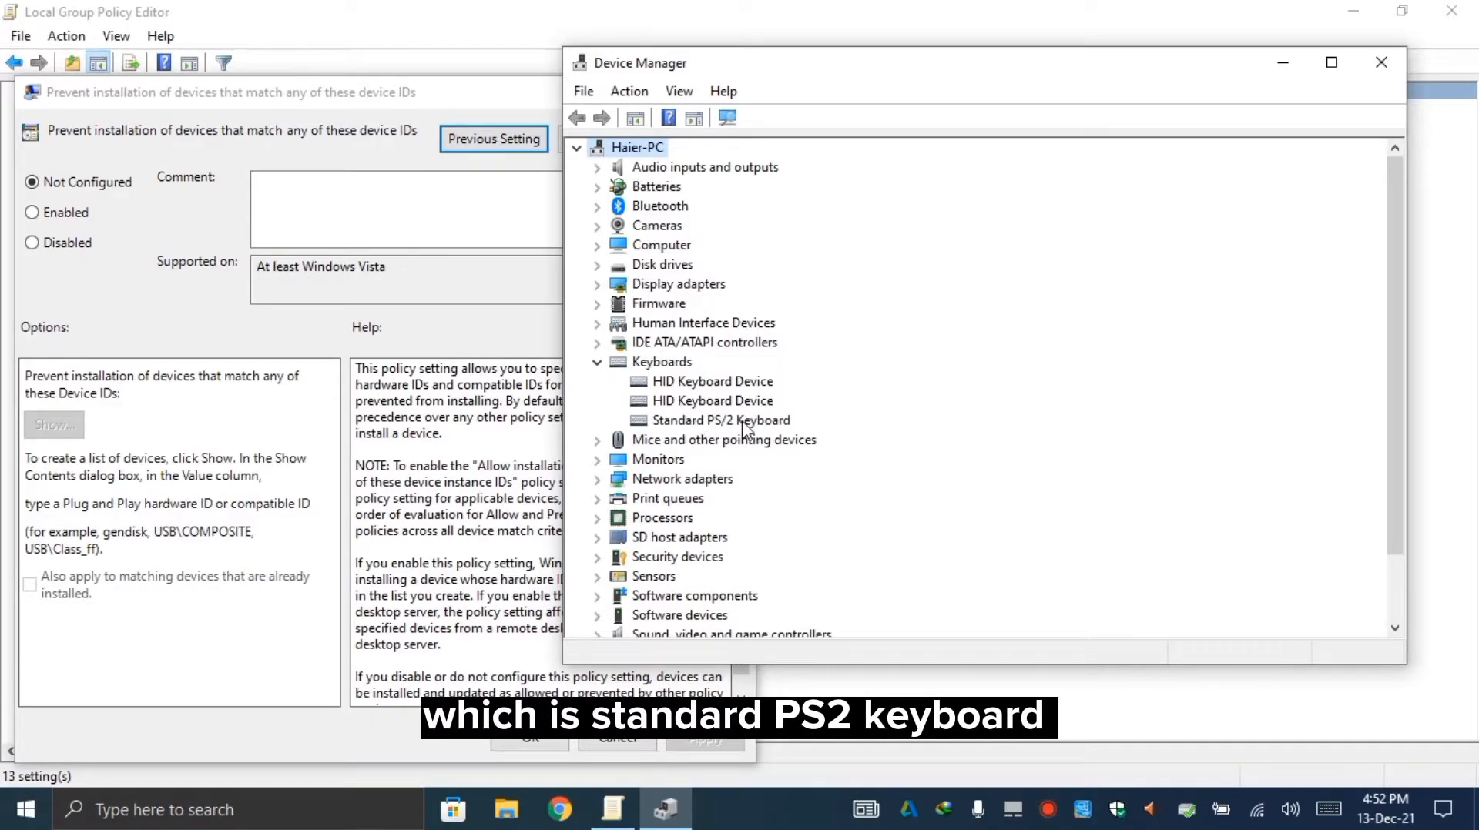
{"action": "right_click", "coordinate": [721, 420]}
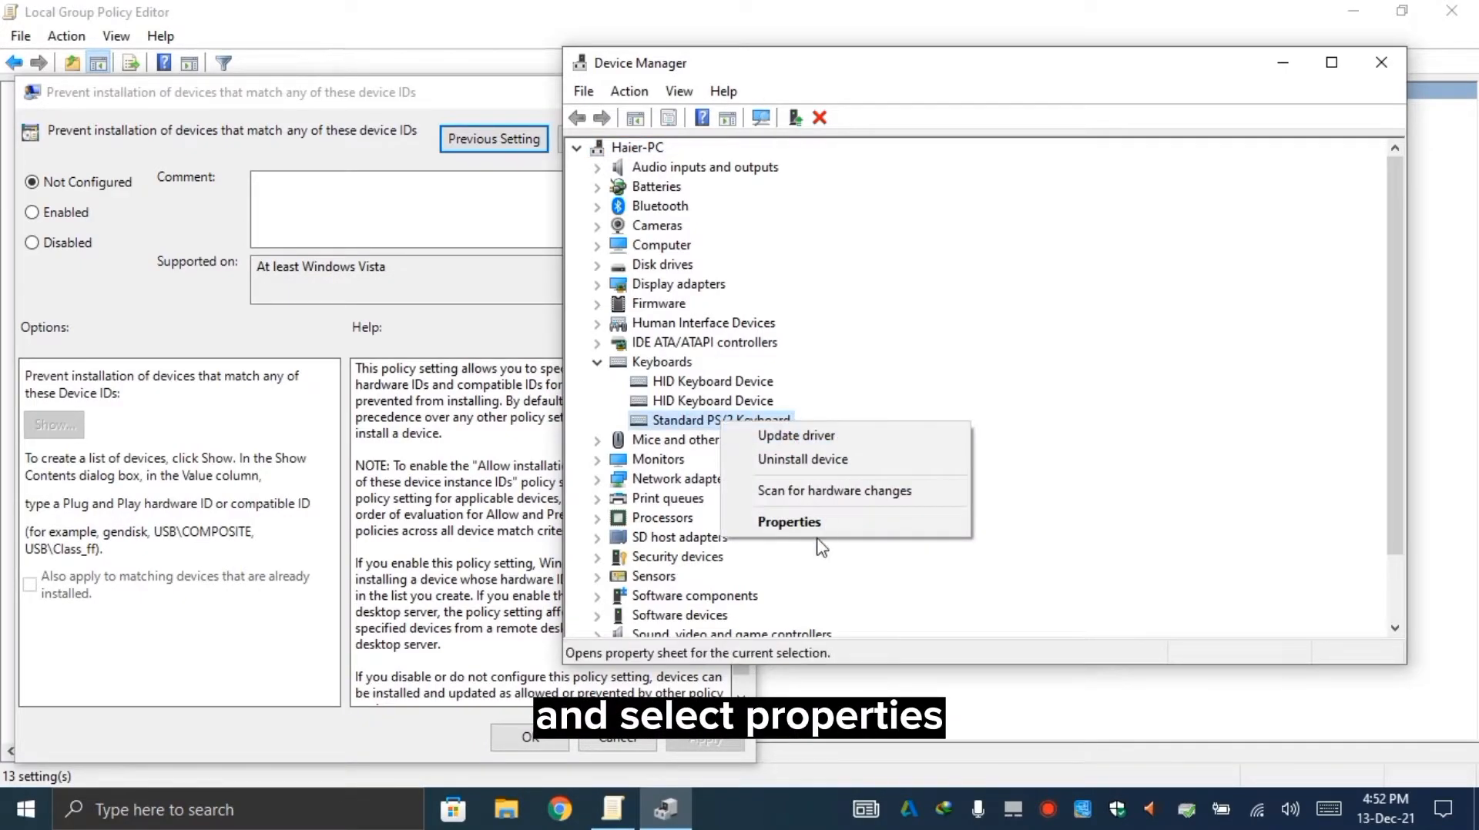
{"action": "left_click", "coordinate": [788, 522]}
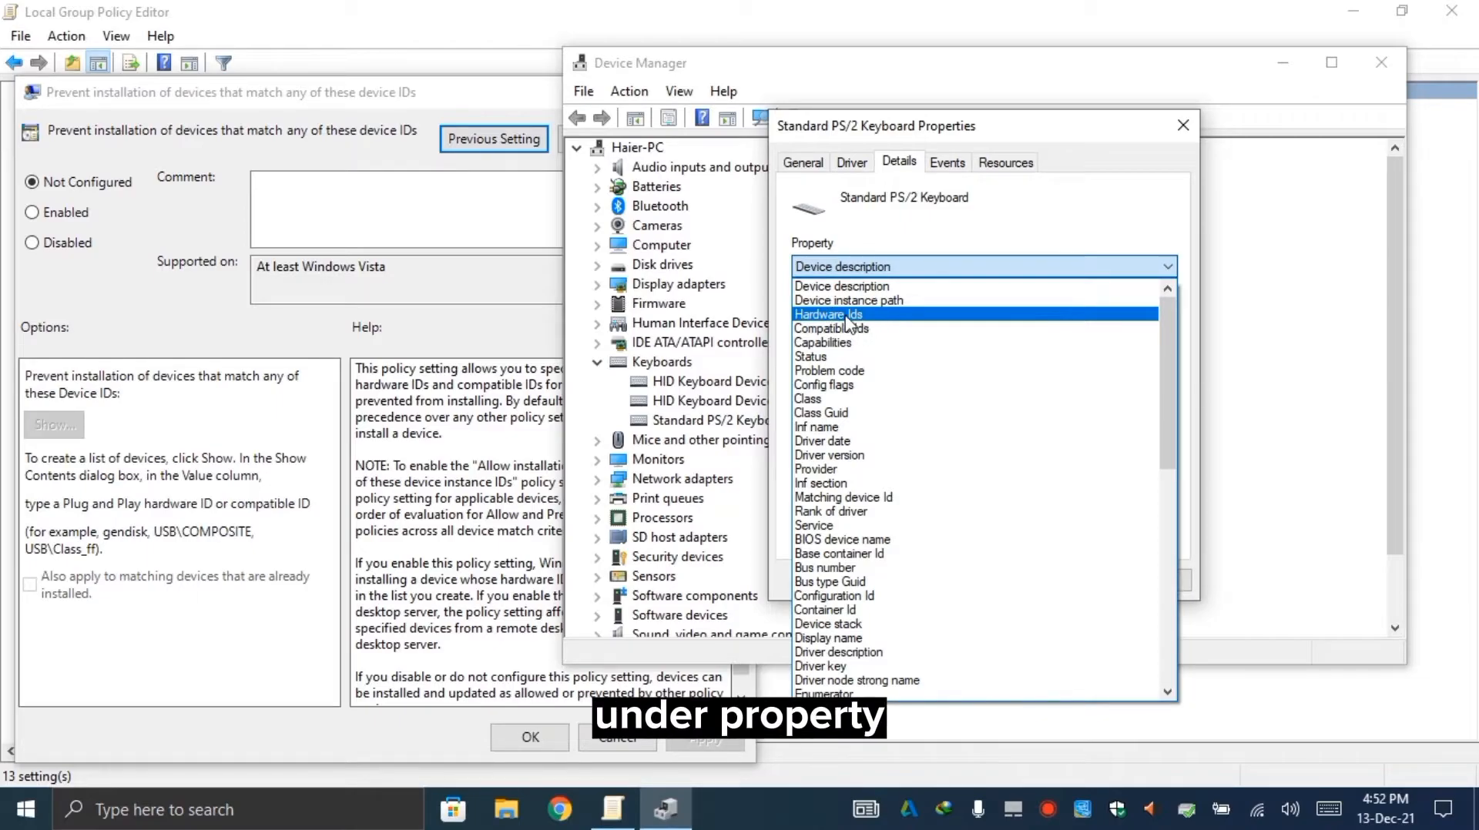
{"action": "left_click", "coordinate": [828, 314]}
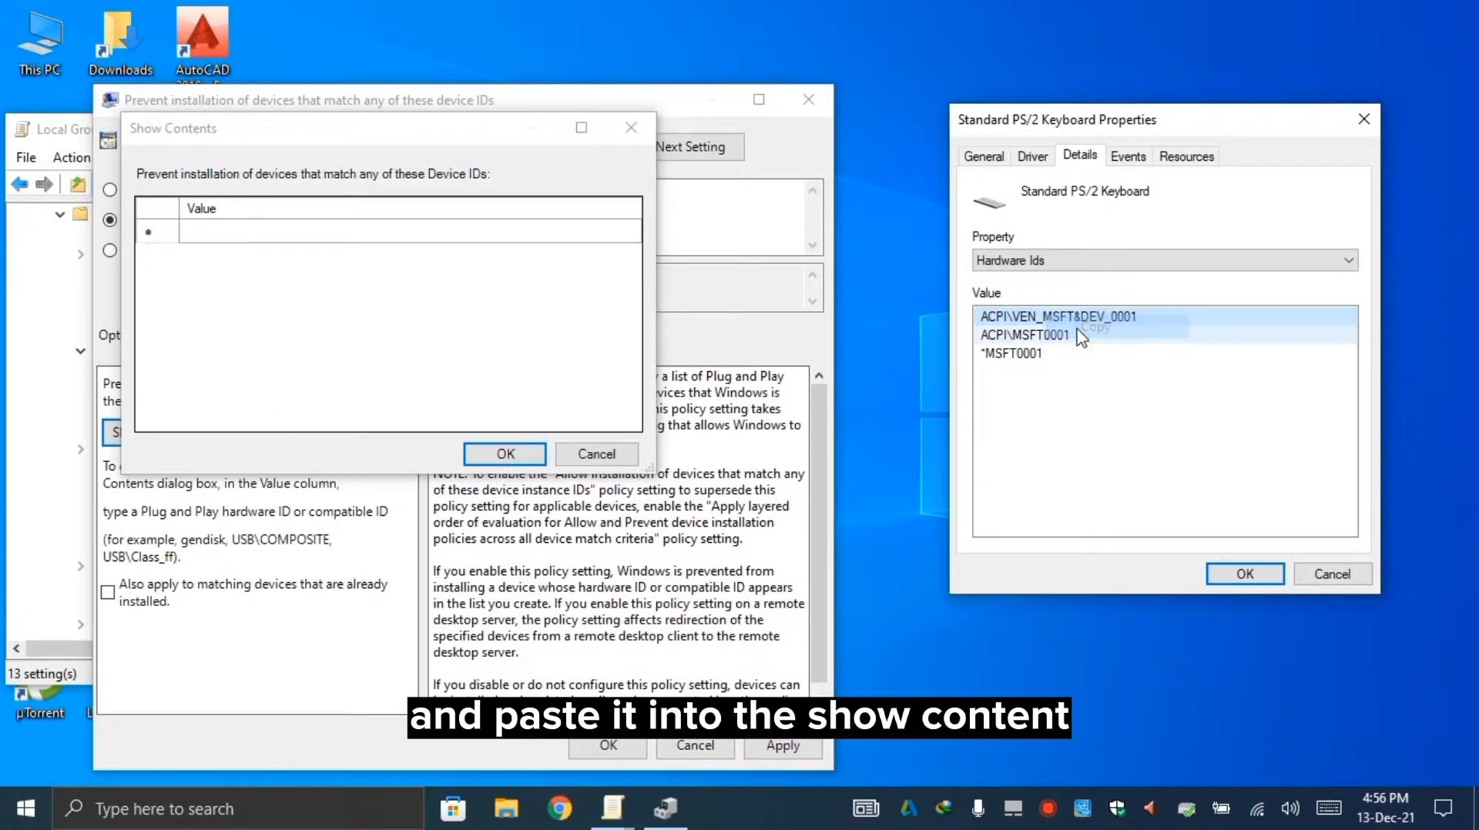
Step: Enter hardware ID 'ACPI\VEN_MSFT&DEV_0001' into the blocked list and close the keyboard properties
{"action": "type", "text": "ACPI\\VEN_MSFT&DEV_0001"}
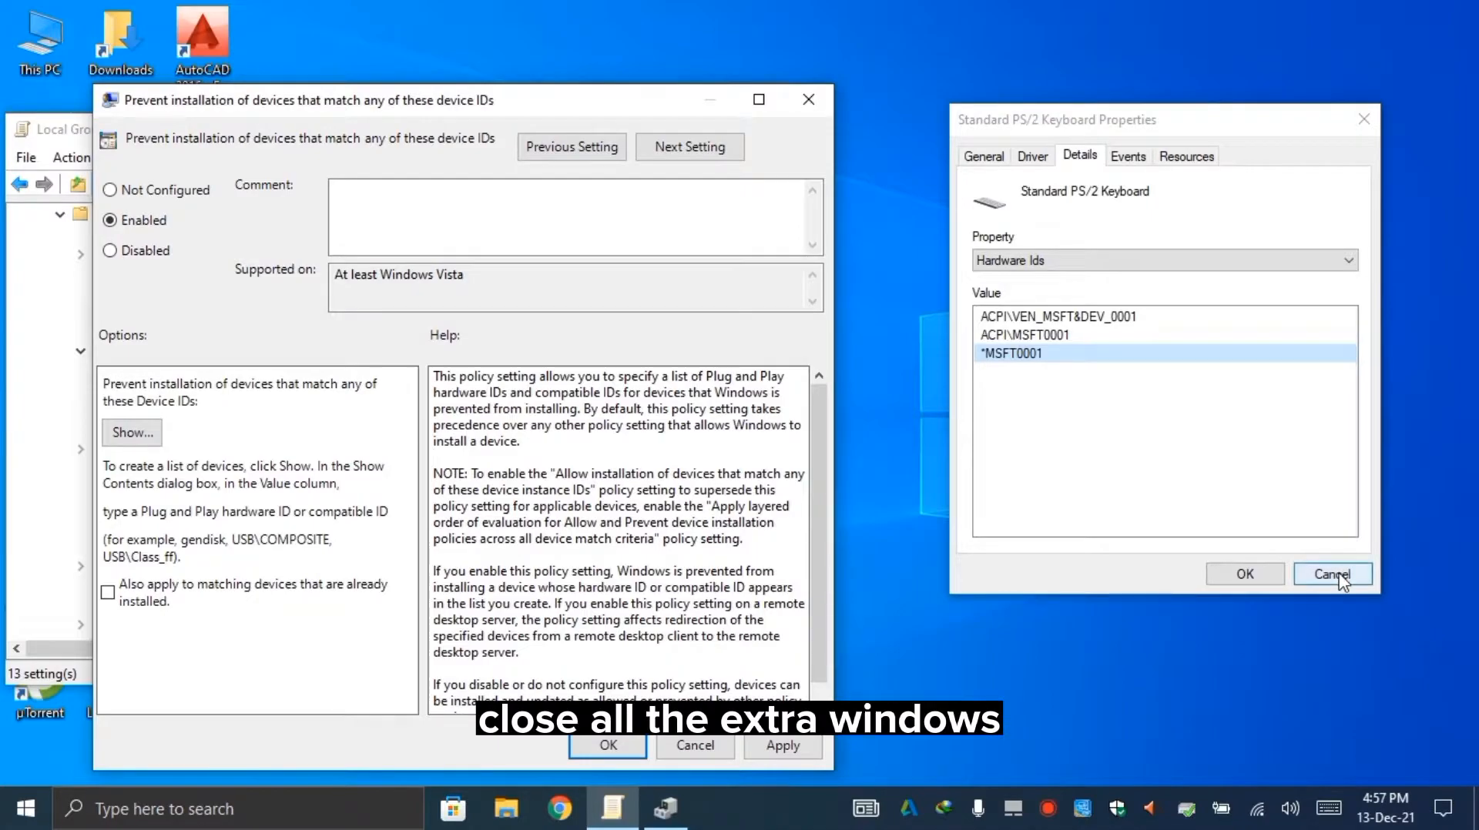
{"action": "left_click", "coordinate": [1333, 575]}
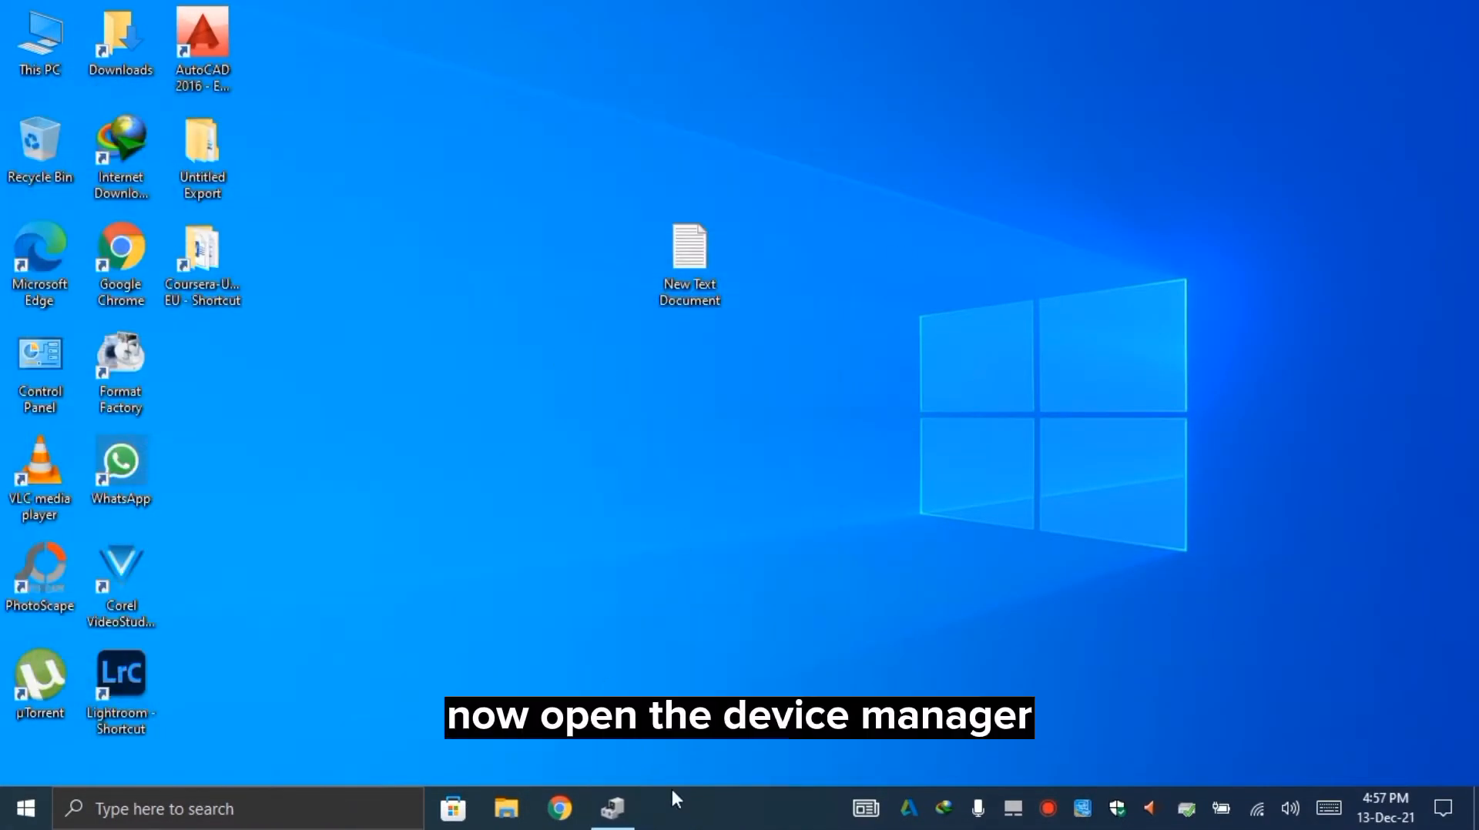
Step: Uninstall the Standard PS/2 Keyboard from Device Manager and confirm the removal
{"action": "left_click", "coordinate": [612, 810]}
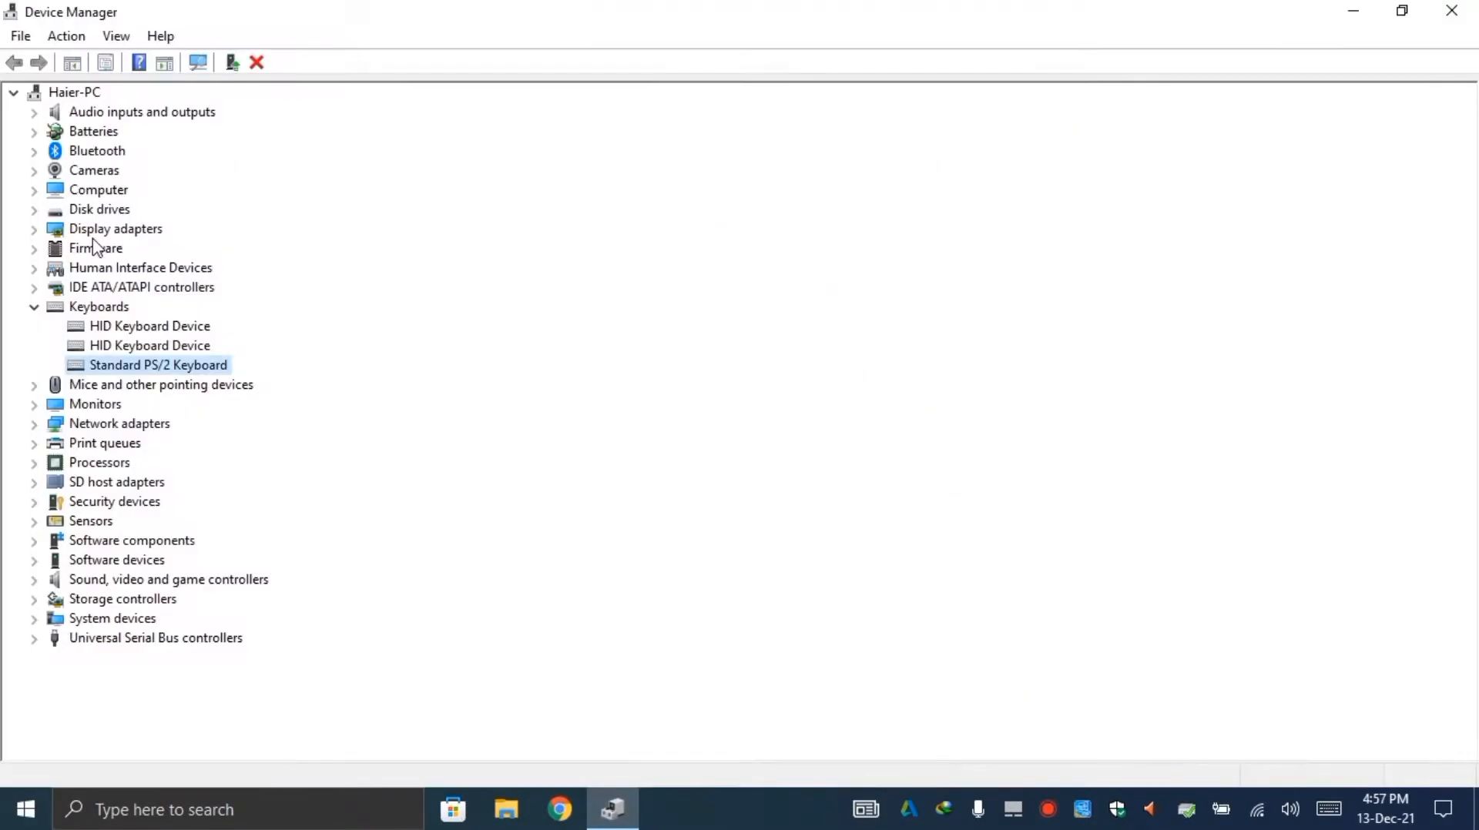
{"action": "right_click", "coordinate": [157, 365]}
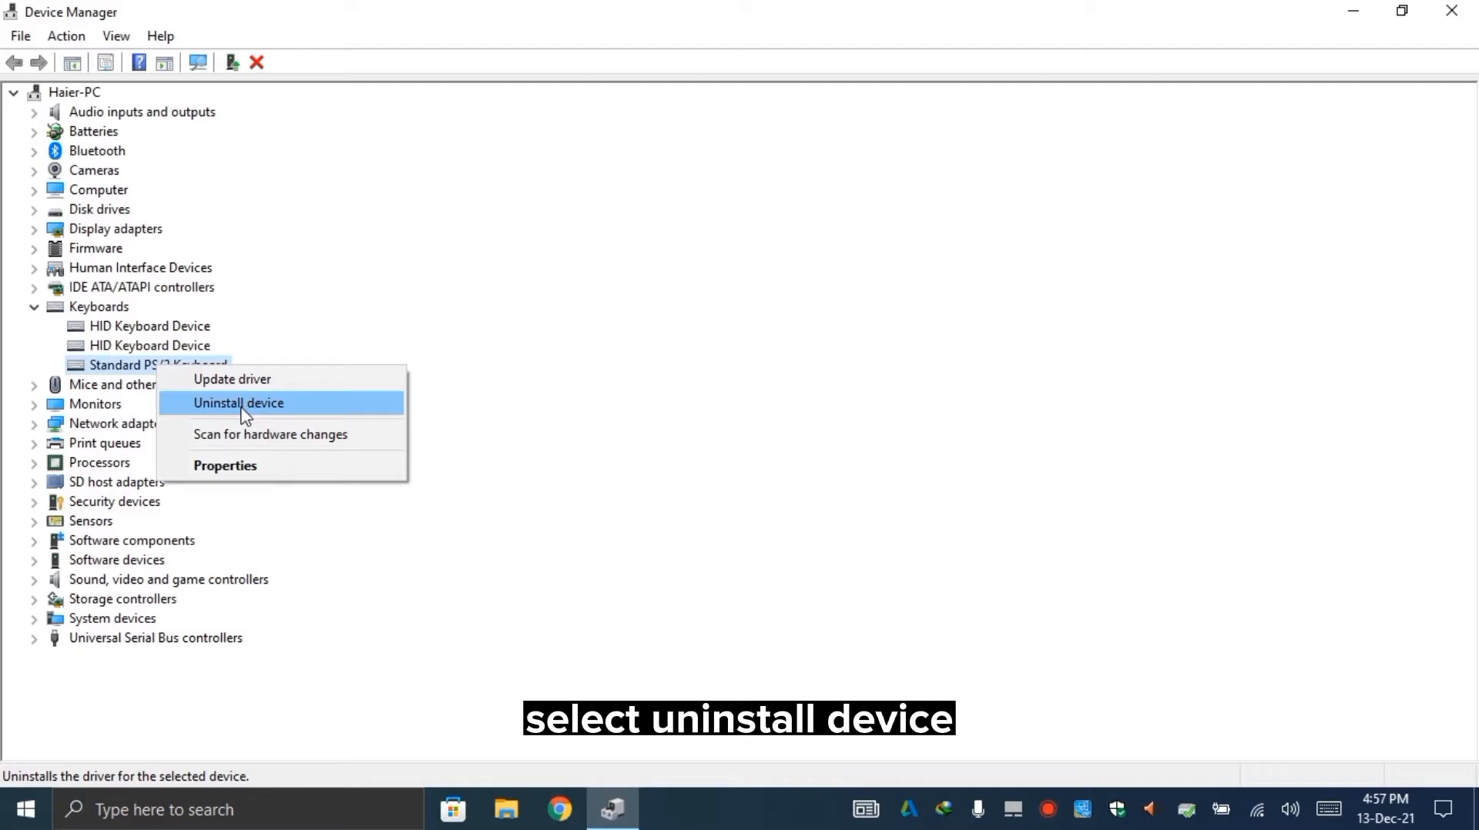
{"action": "left_click", "coordinate": [237, 404]}
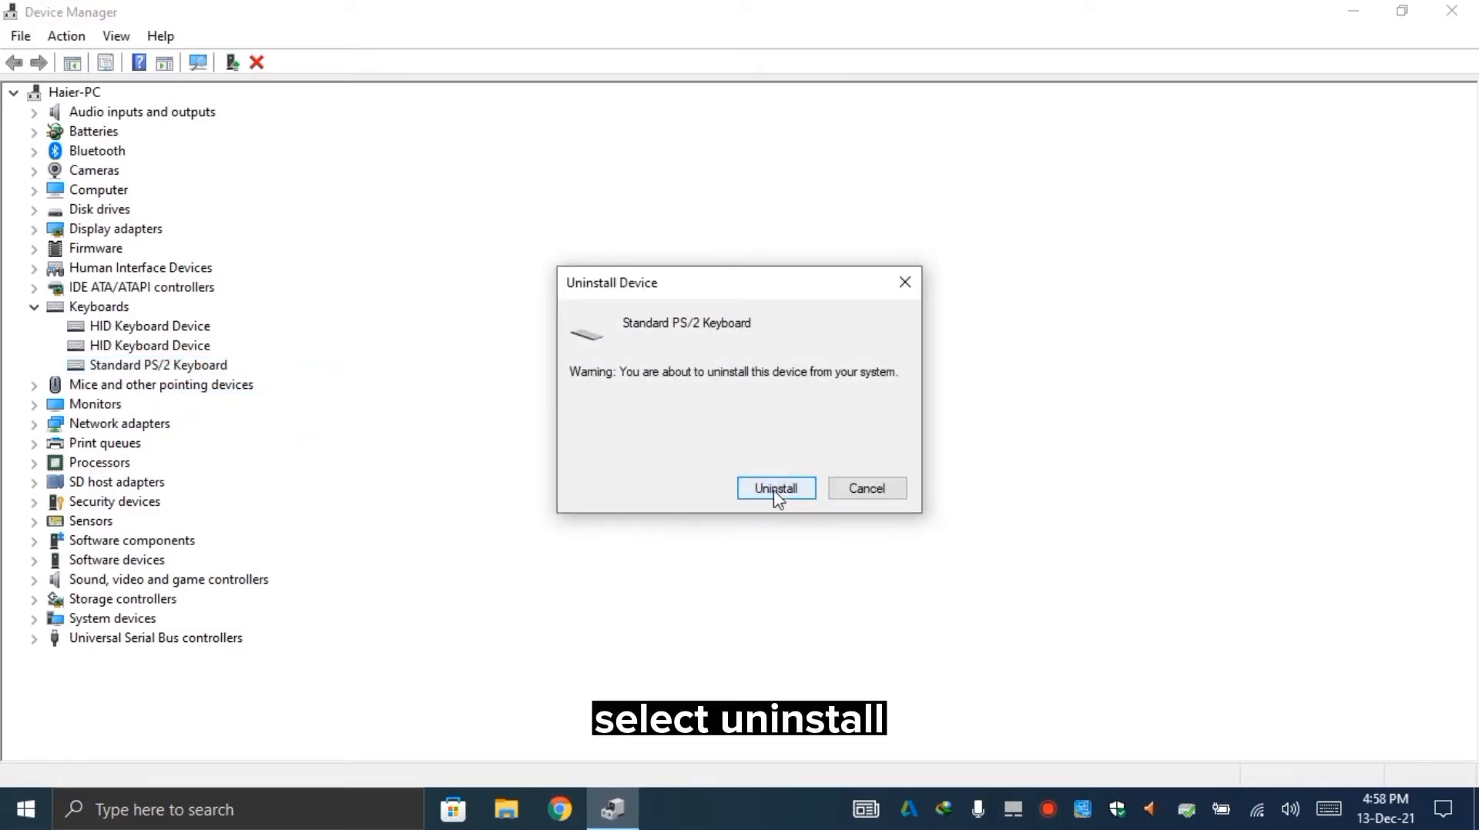
{"action": "left_click", "coordinate": [775, 489]}
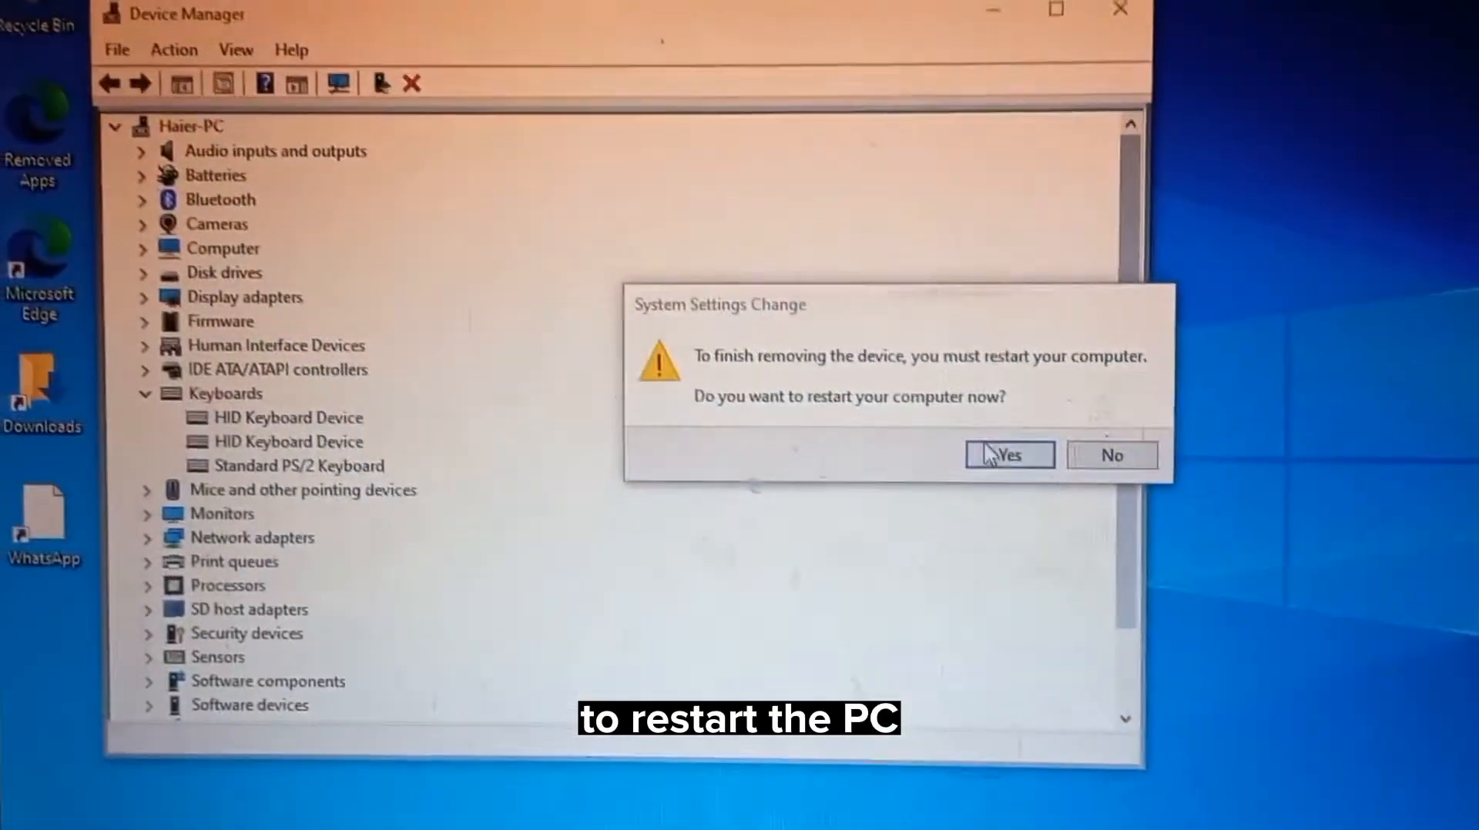
Step: Choose Yes to restart the computer now and finish the keyboard removal
{"action": "left_click", "coordinate": [1008, 454]}
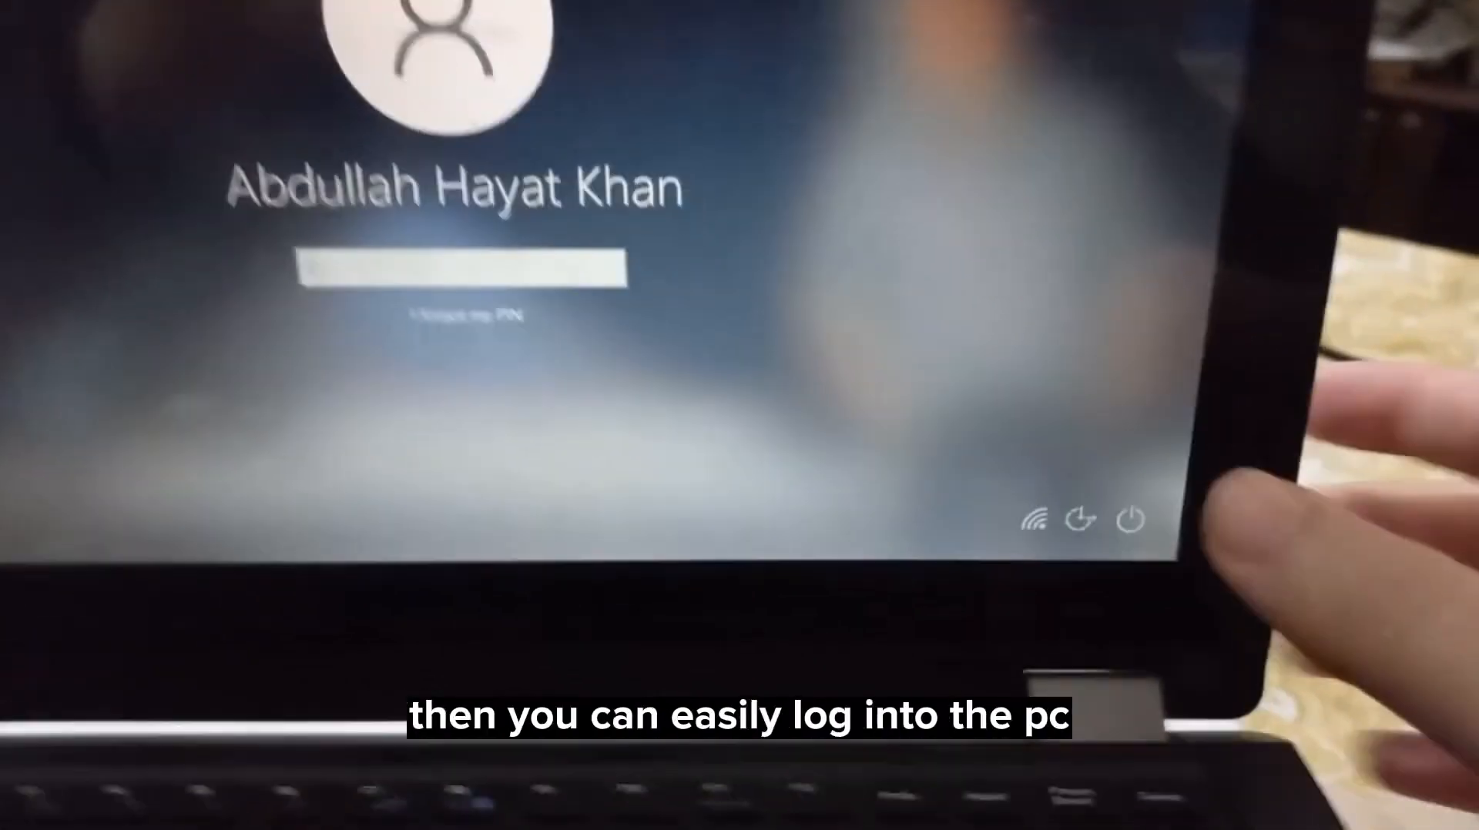
Step: Show the Ease of Access menu on the sign-in screen to reach the On-Screen Keyboard
{"action": "left_click", "coordinate": [1083, 520]}
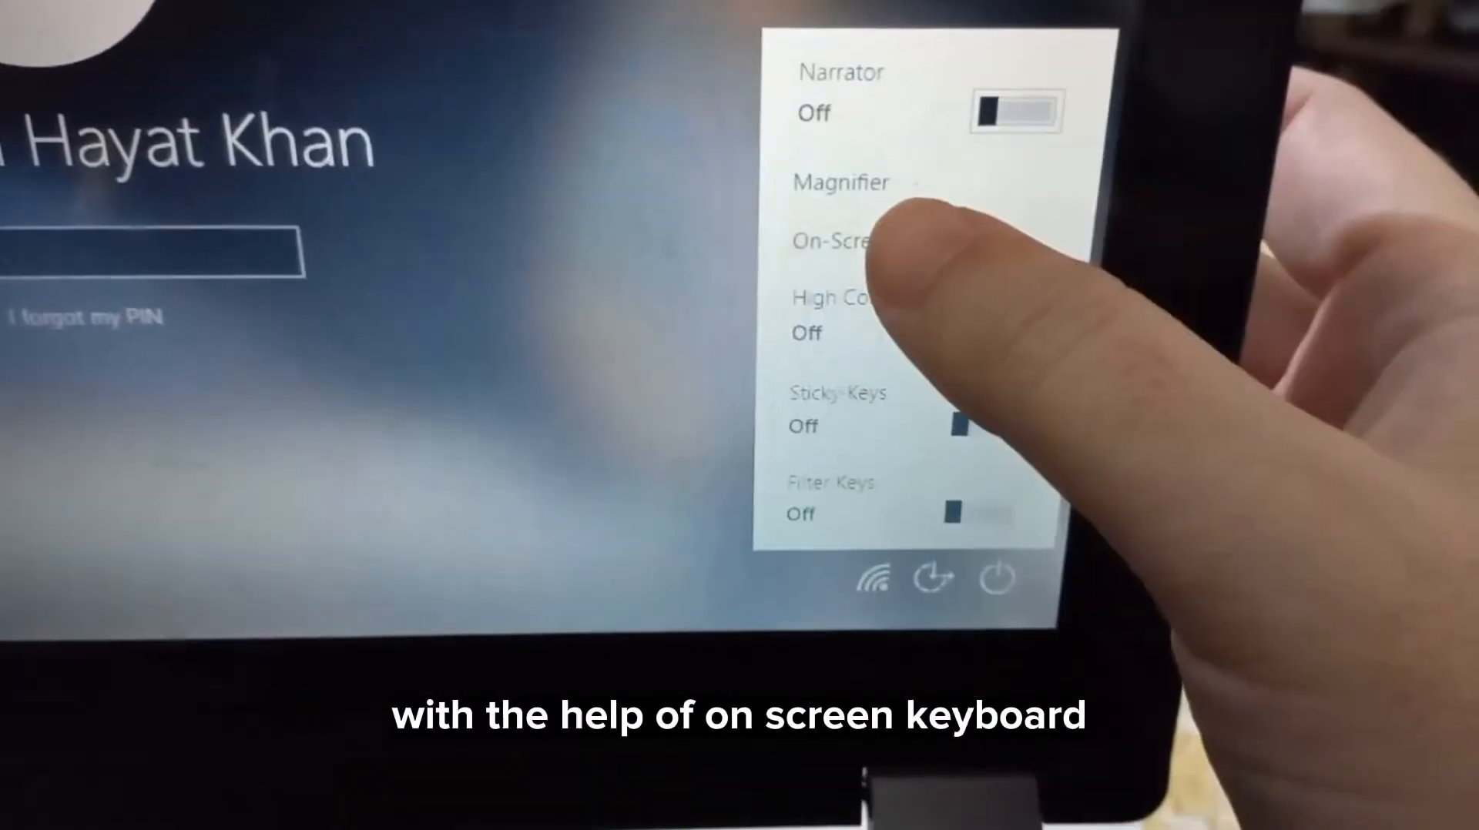